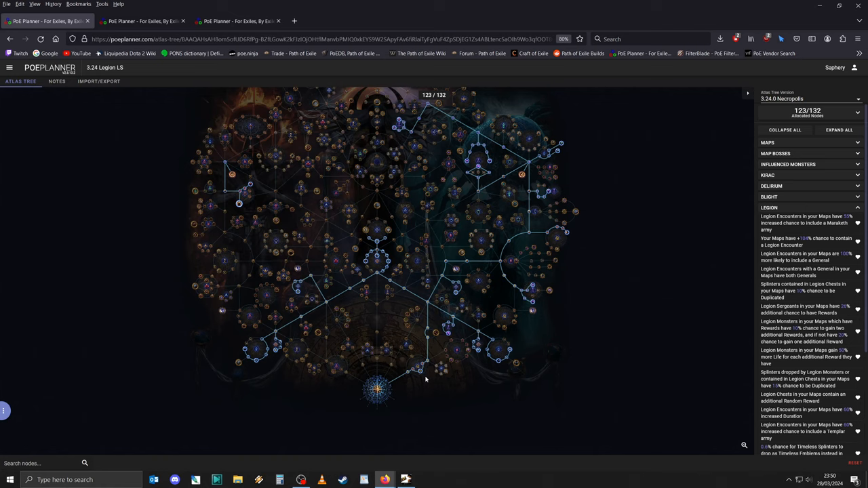
pyautogui.moveTo(423, 377)
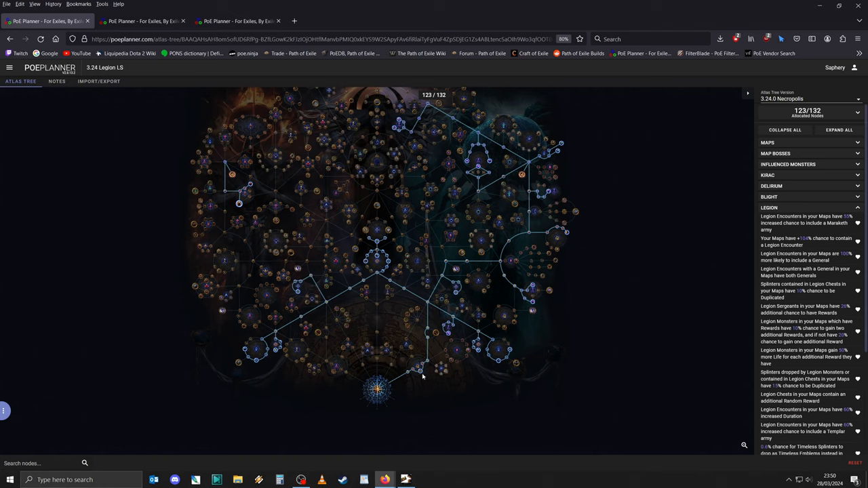
pyautogui.moveTo(420, 371)
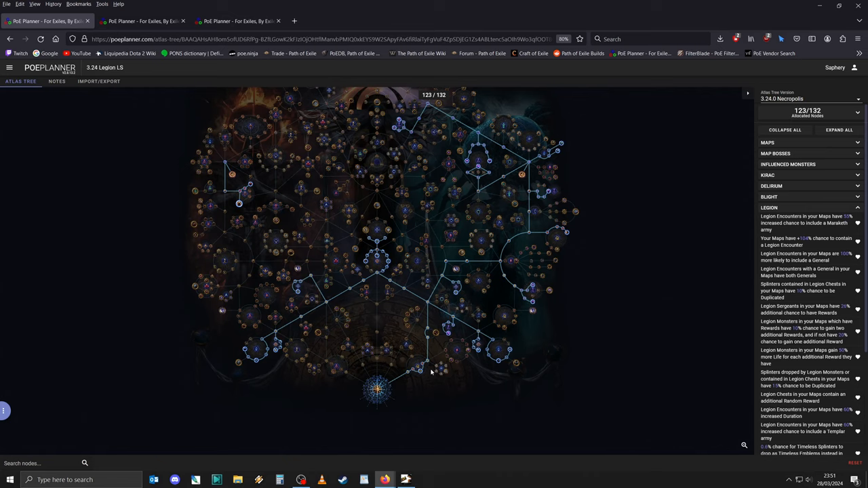
pyautogui.moveTo(467, 350)
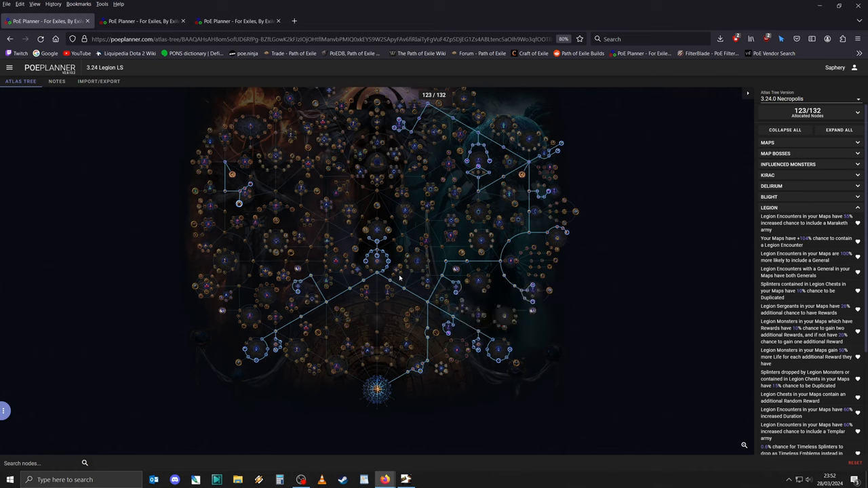
pyautogui.moveTo(377, 260)
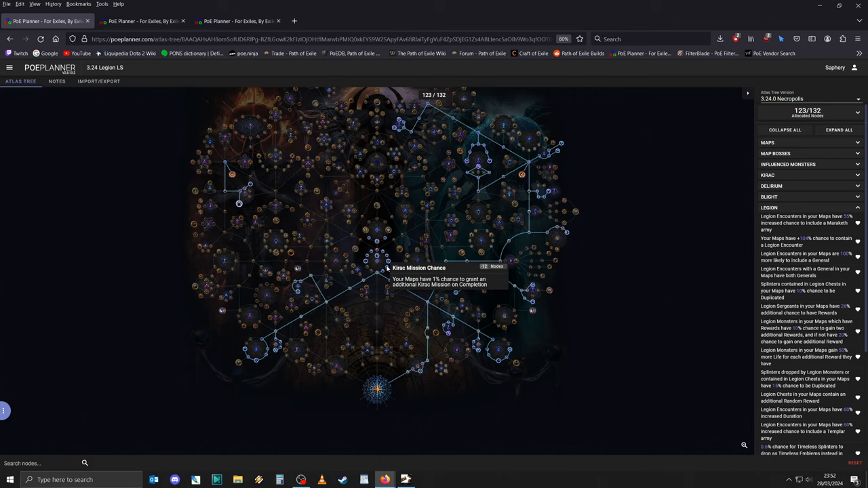
pyautogui.moveTo(377, 257)
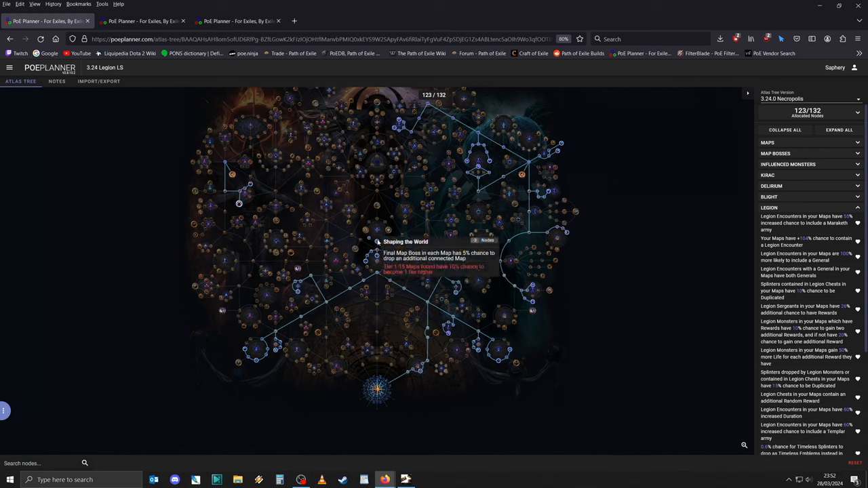
pyautogui.moveTo(382, 241)
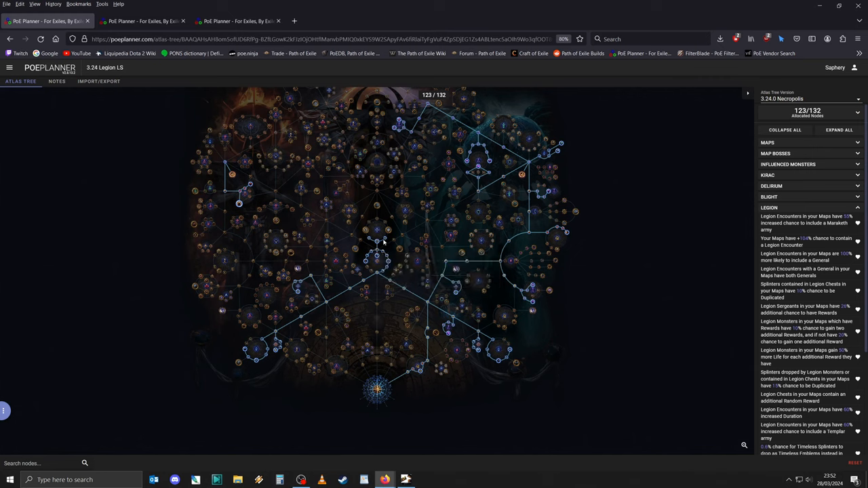
pyautogui.moveTo(377, 241)
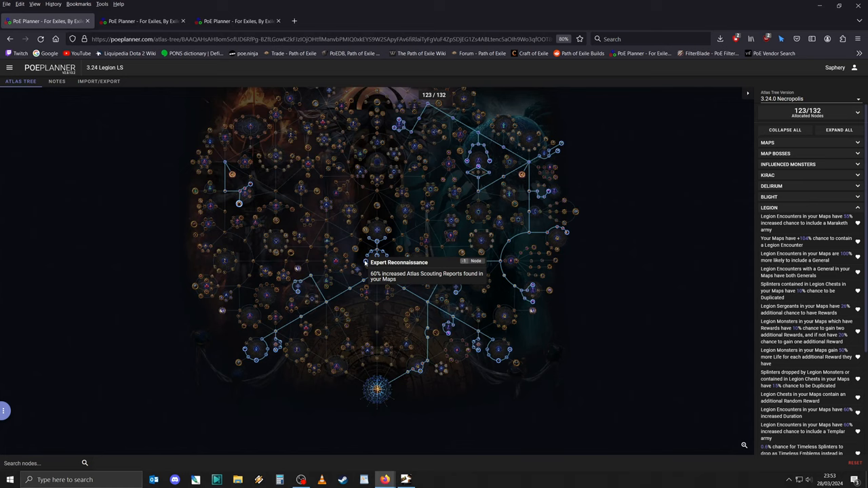
pyautogui.moveTo(301, 293)
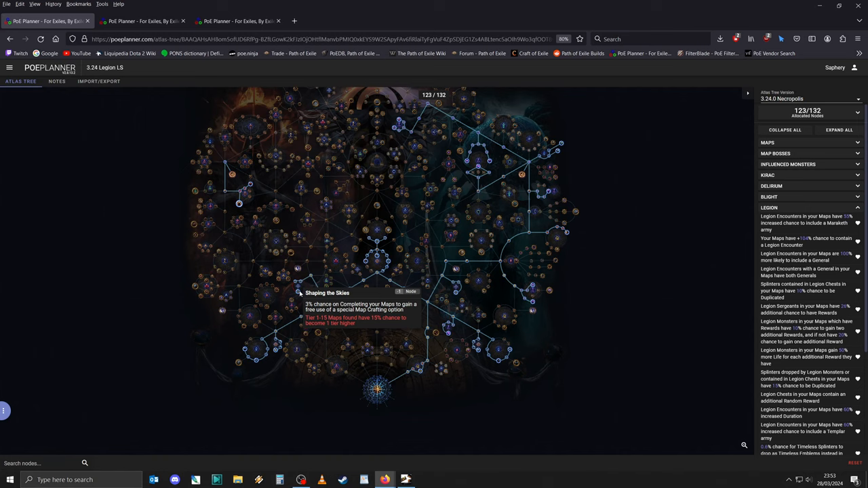
pyautogui.moveTo(277, 351)
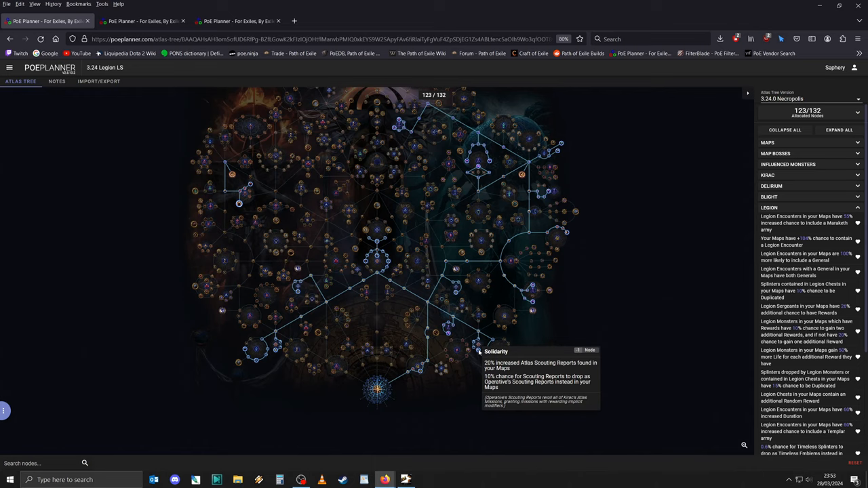
pyautogui.moveTo(464, 349)
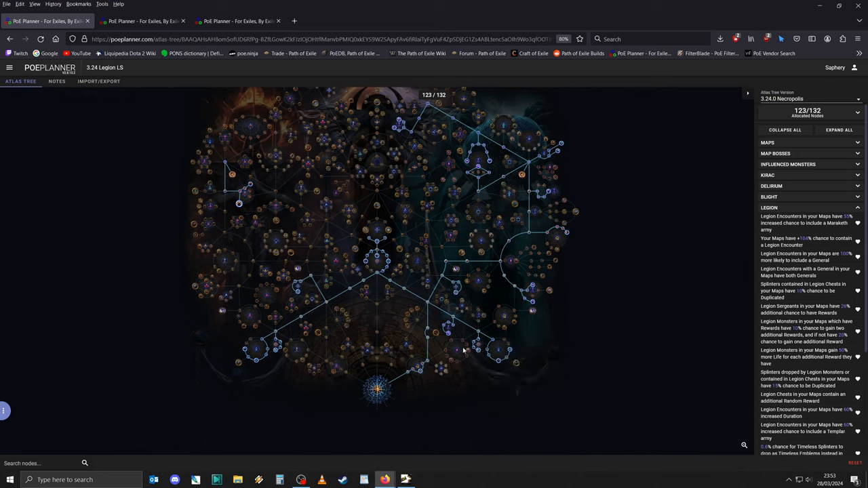
pyautogui.moveTo(474, 347)
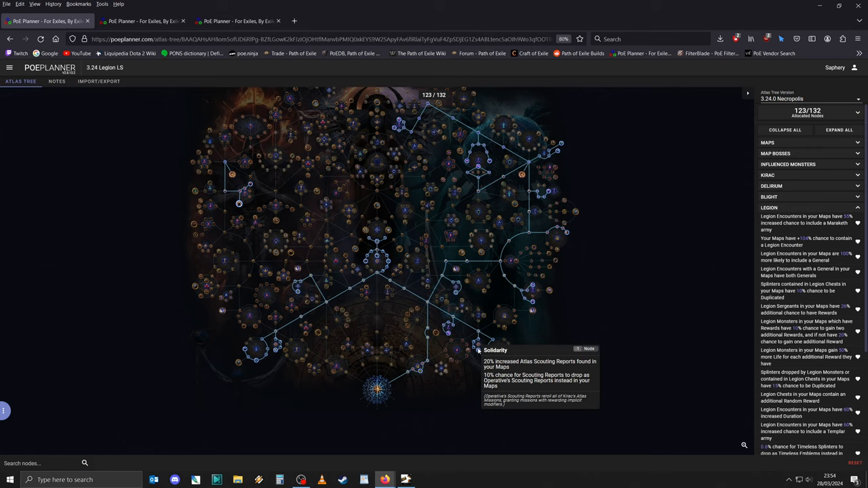
pyautogui.moveTo(529, 306)
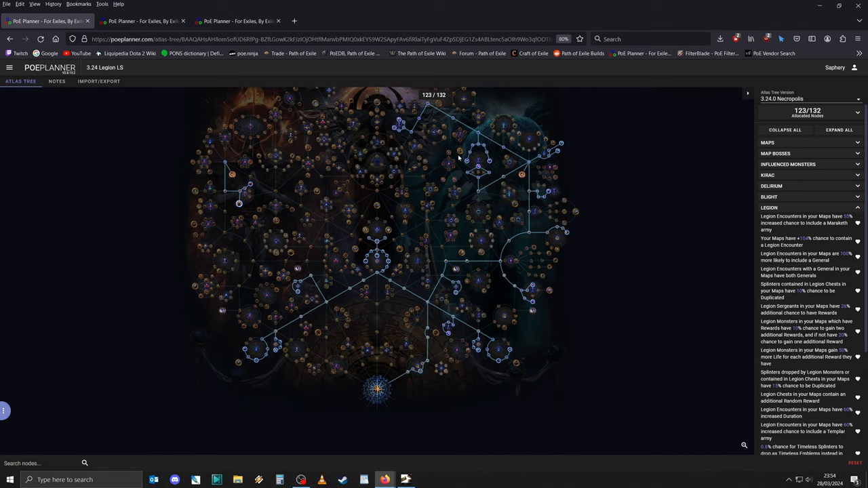
pyautogui.moveTo(591, 228)
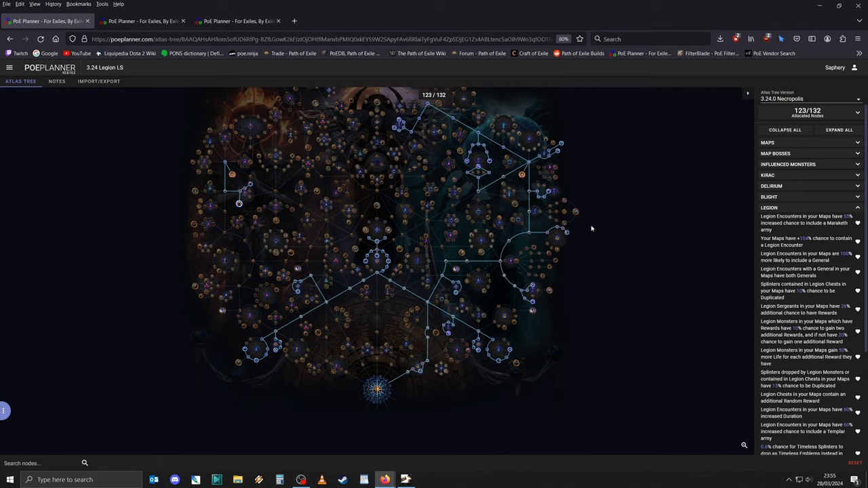
pyautogui.moveTo(567, 233)
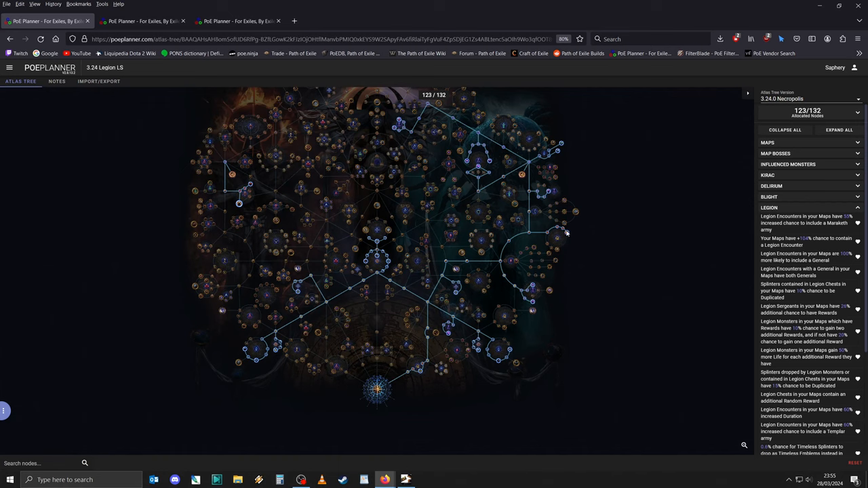
pyautogui.moveTo(566, 233)
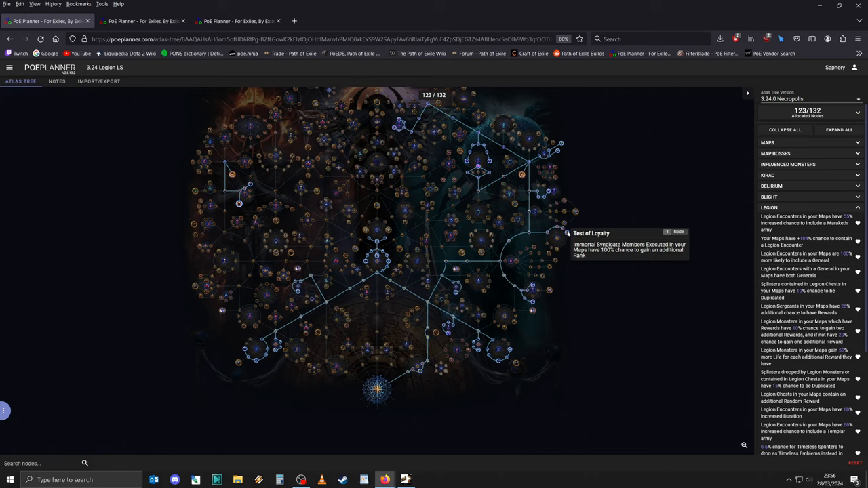
pyautogui.moveTo(549, 198)
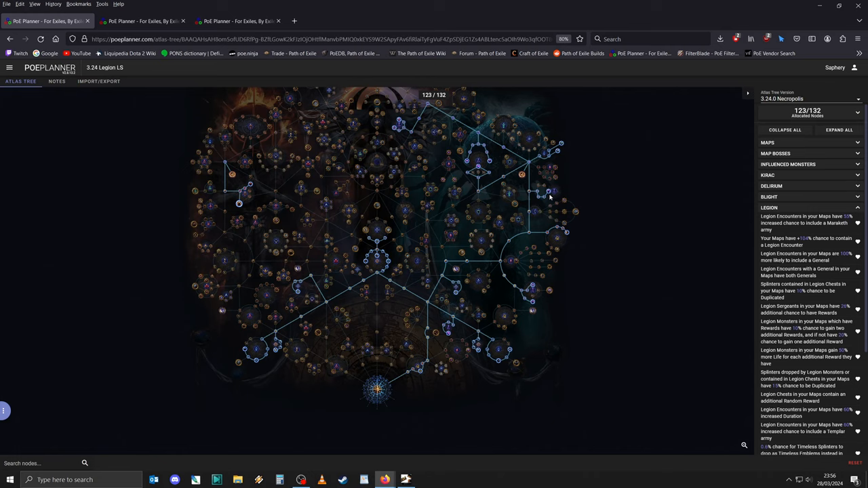
pyautogui.moveTo(479, 167)
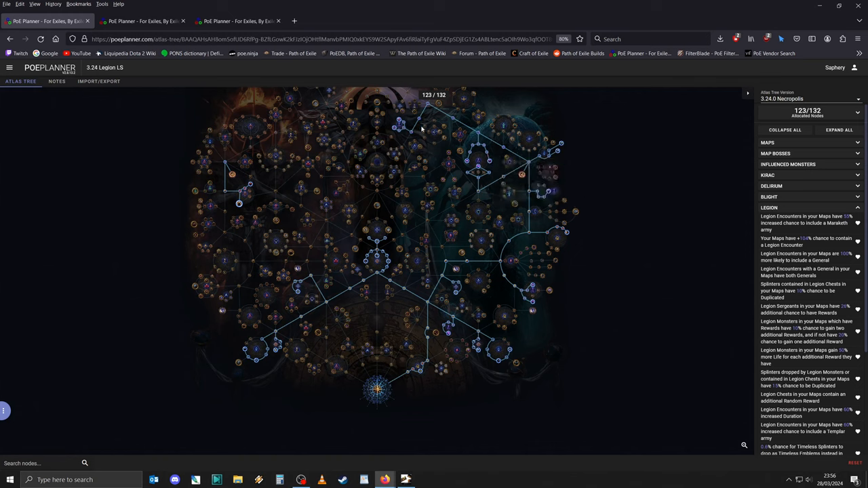
pyautogui.moveTo(427, 122)
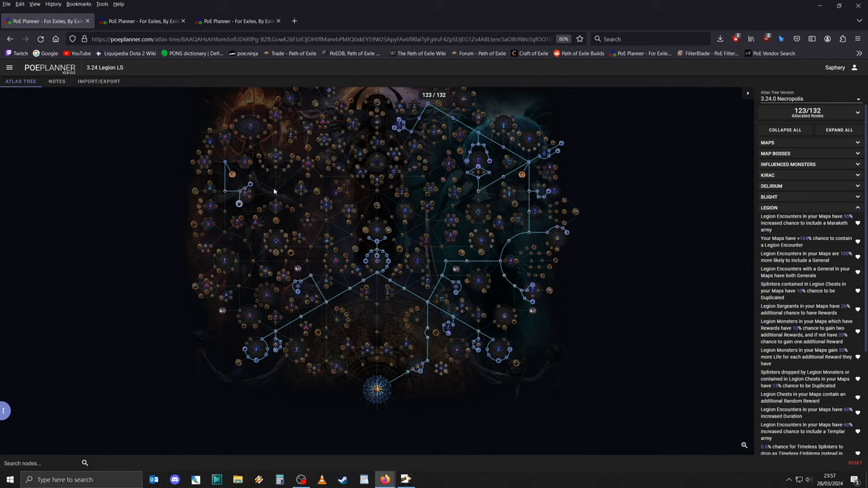
pyautogui.moveTo(542, 154)
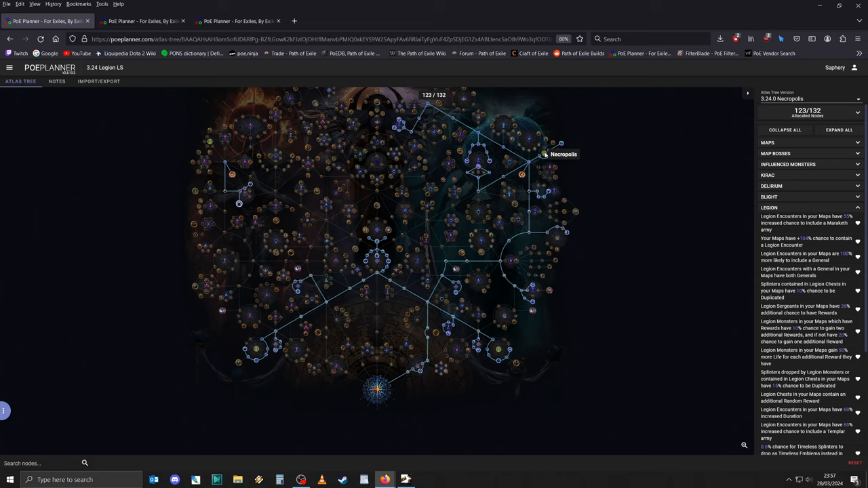
pyautogui.moveTo(560, 160)
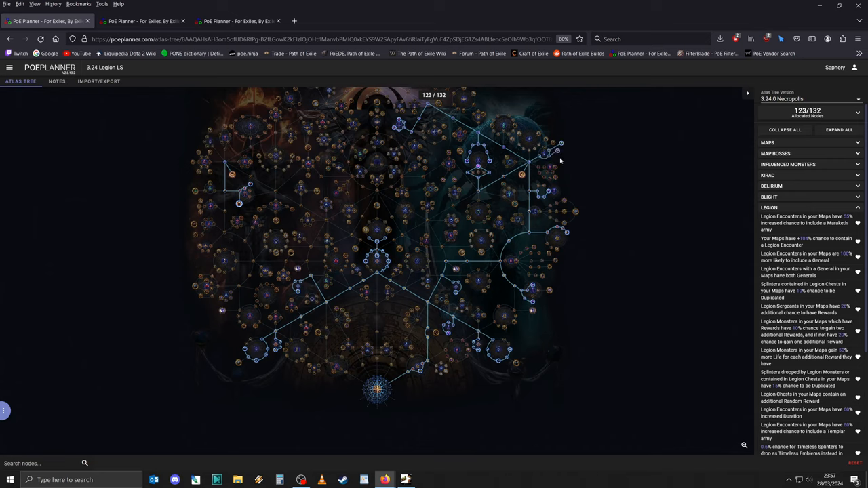
pyautogui.moveTo(557, 143)
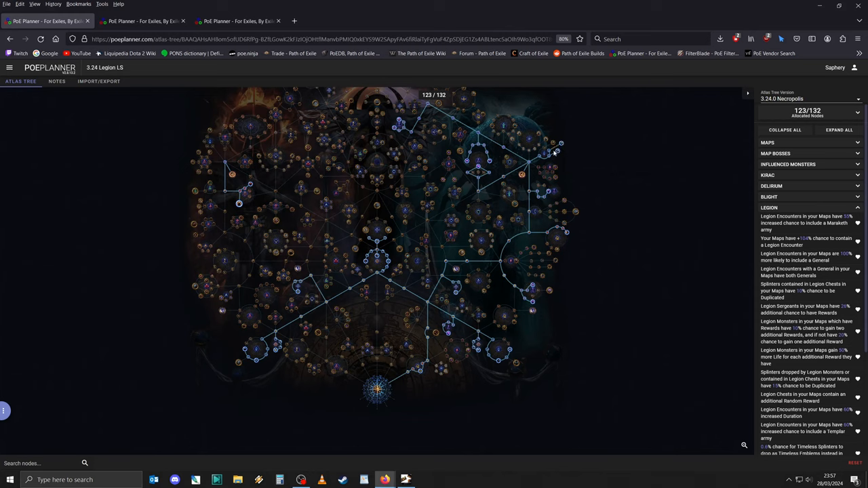
pyautogui.moveTo(556, 152)
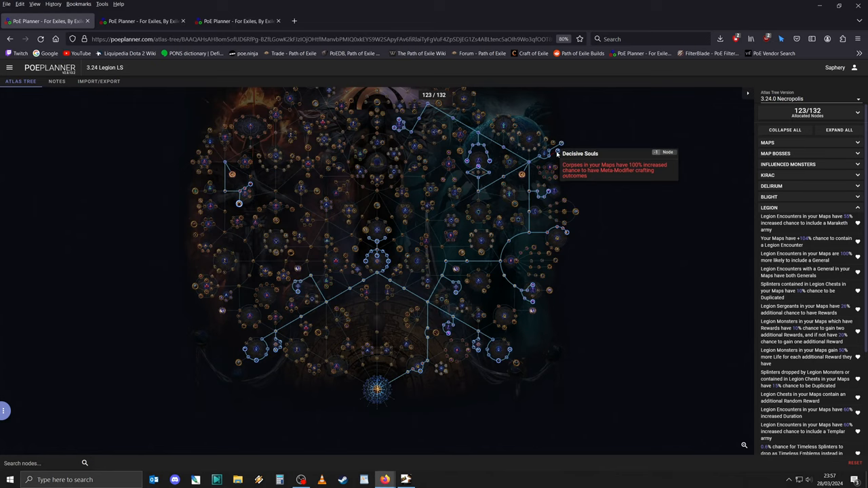
pyautogui.moveTo(559, 143)
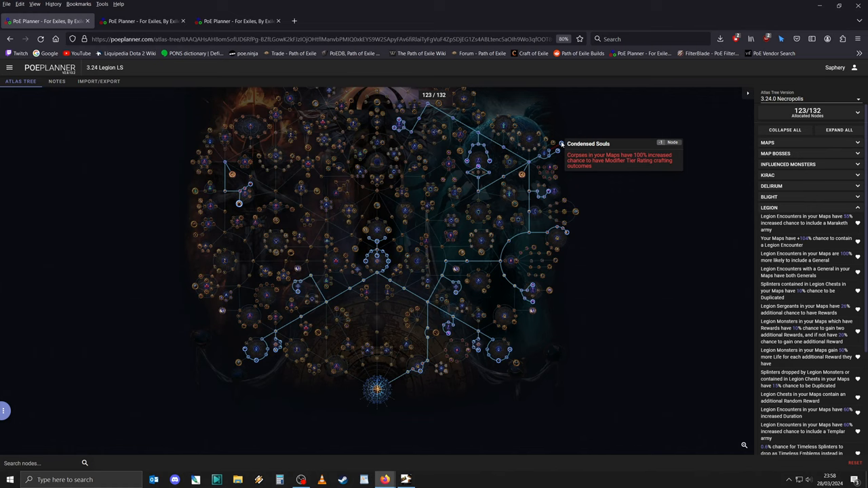
pyautogui.moveTo(501, 355)
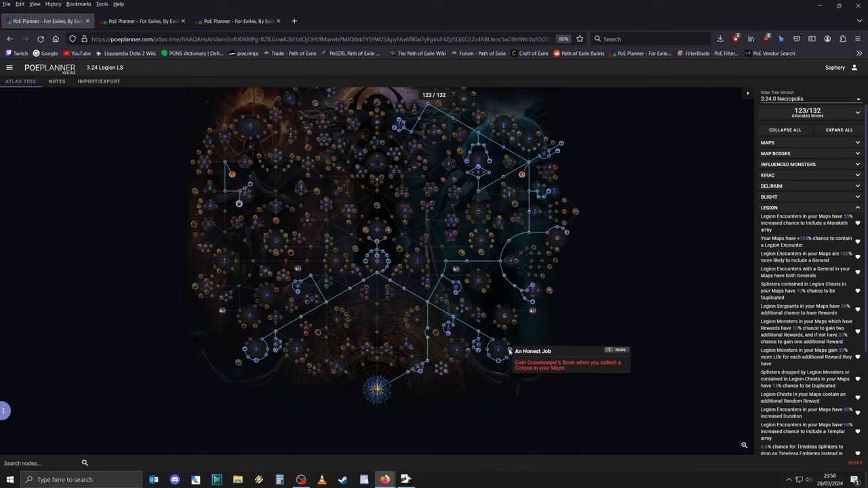
pyautogui.moveTo(268, 342)
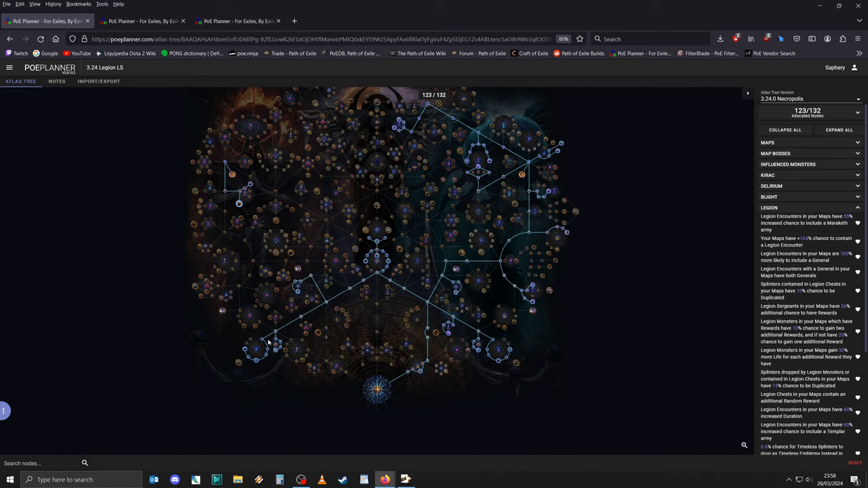
pyautogui.moveTo(247, 350)
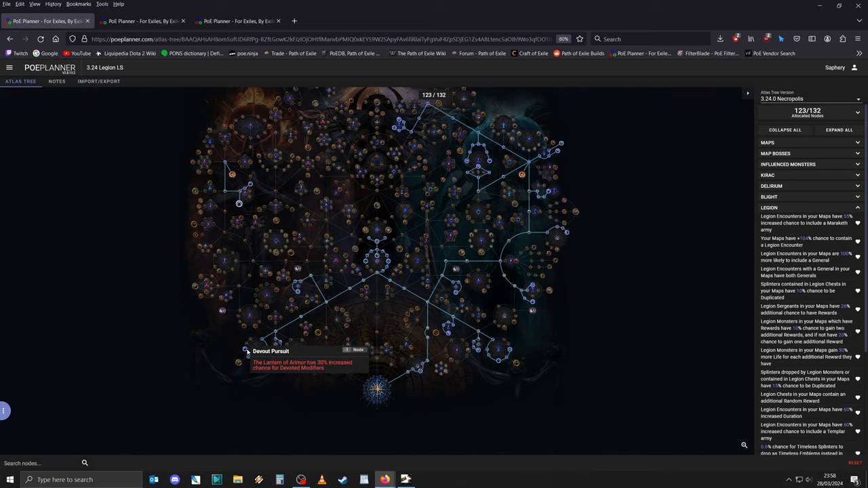
pyautogui.moveTo(256, 366)
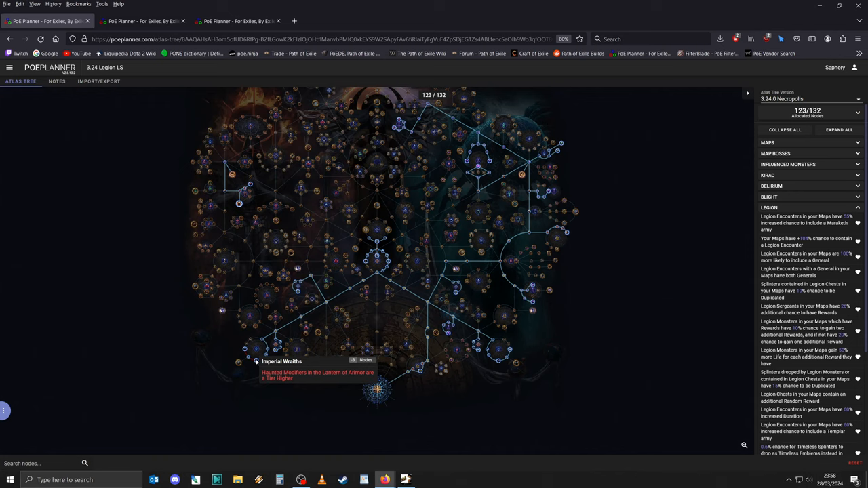
pyautogui.moveTo(250, 338)
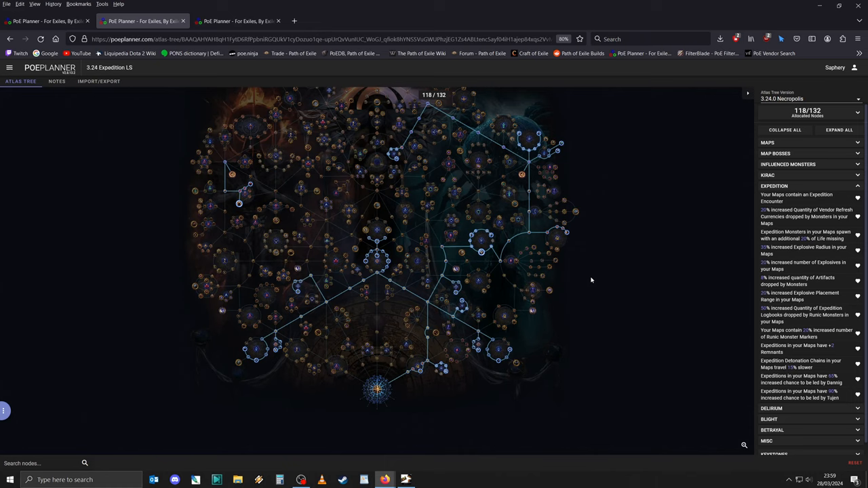
pyautogui.moveTo(587, 279)
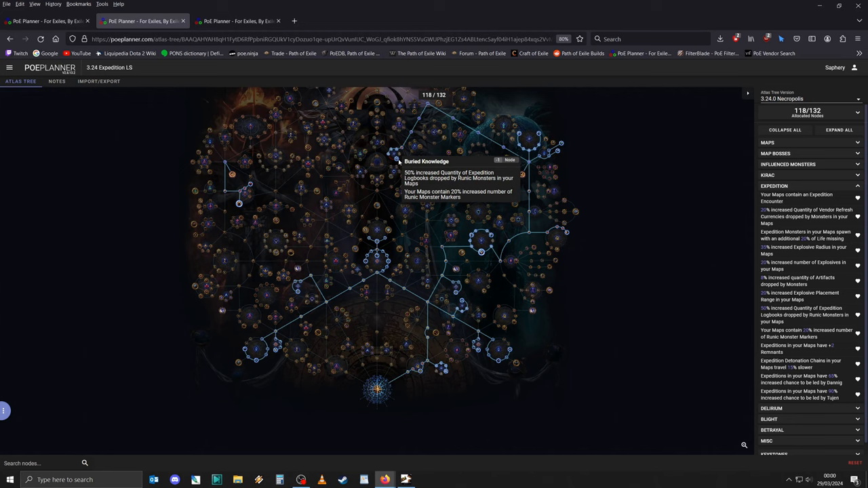
pyautogui.moveTo(427, 159)
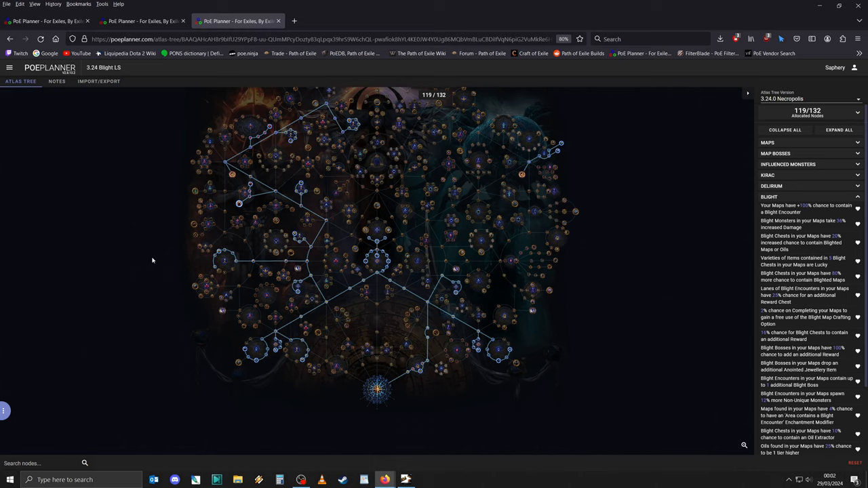
pyautogui.moveTo(152, 265)
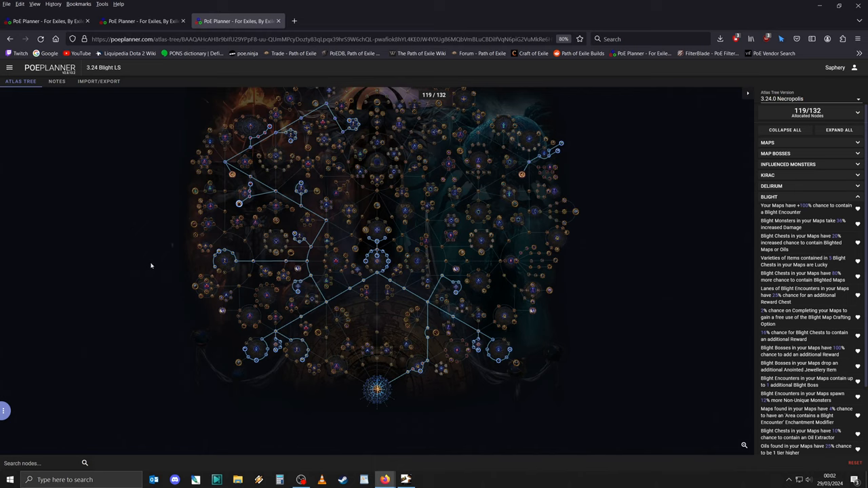
pyautogui.moveTo(171, 244)
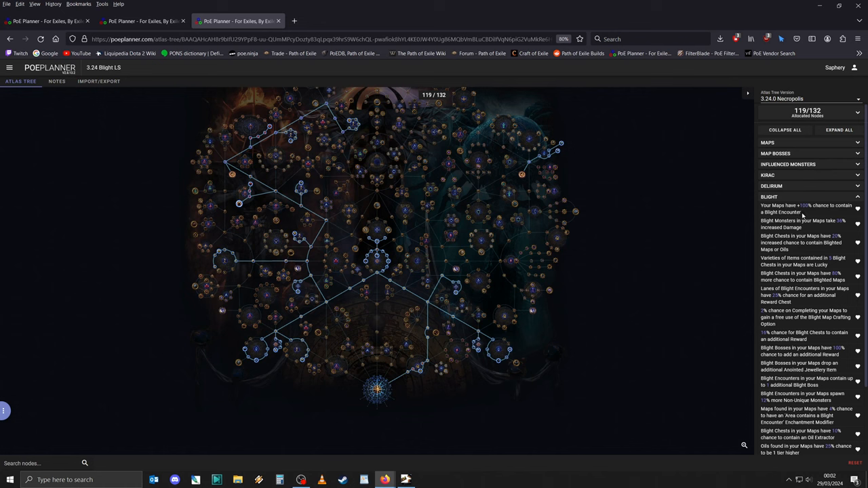
# Return to the 3.24 Legion LS atlas tree showing 123/132 points allocated.
pyautogui.click(143, 21)
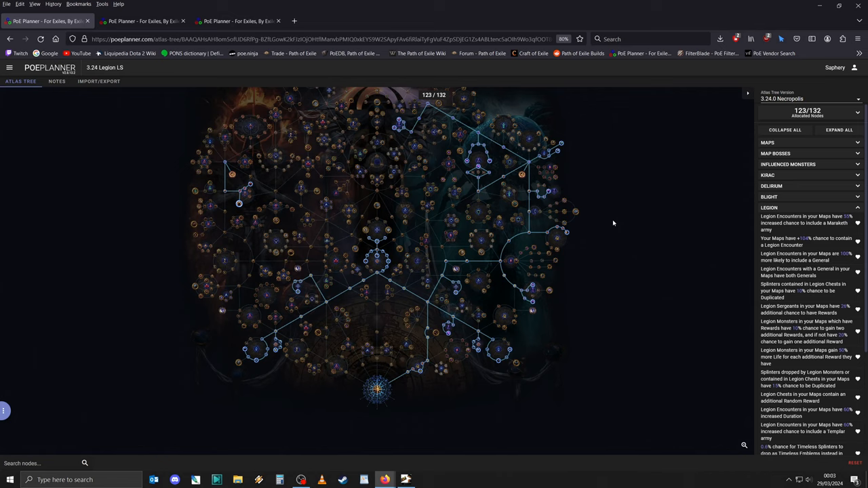
pyautogui.moveTo(589, 290)
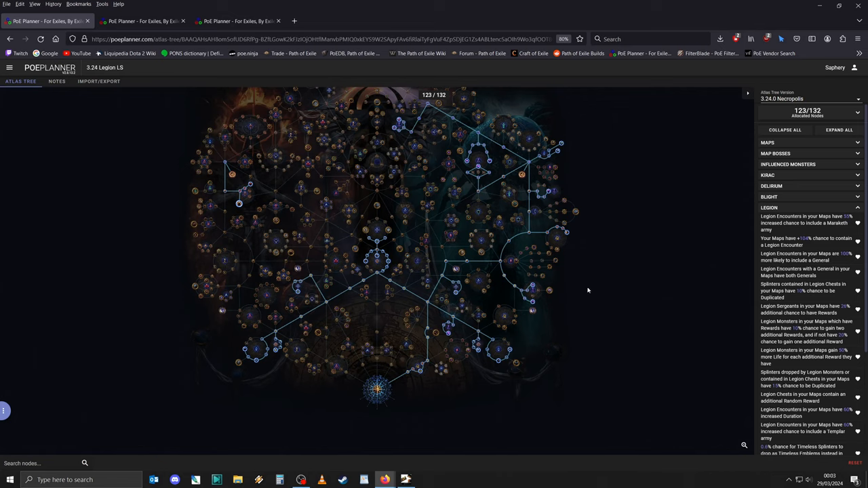
pyautogui.moveTo(589, 284)
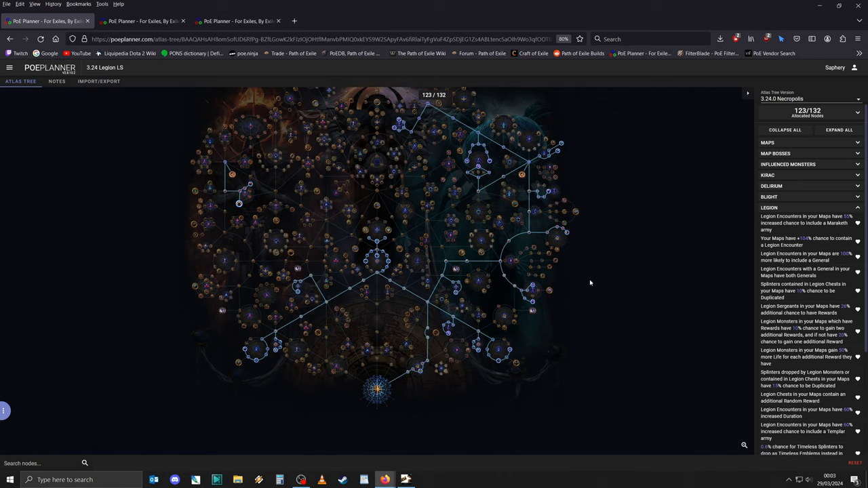